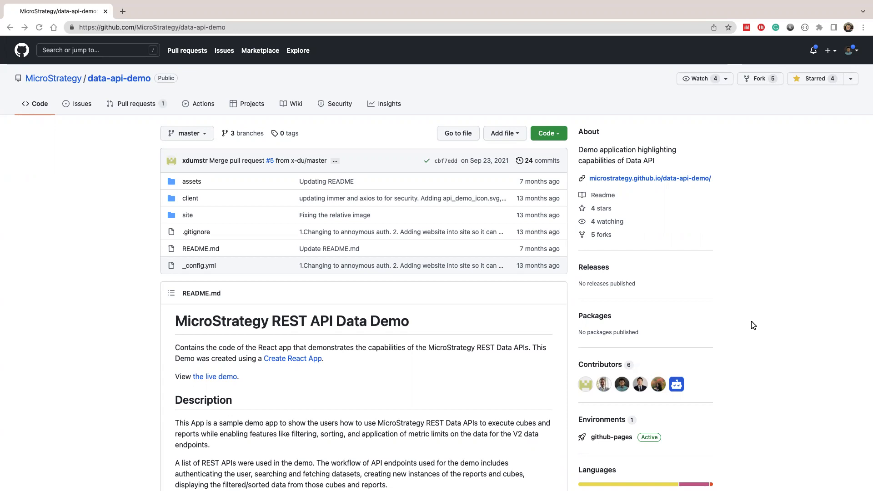
{"action": "mouse_move", "coordinate": [735, 310]}
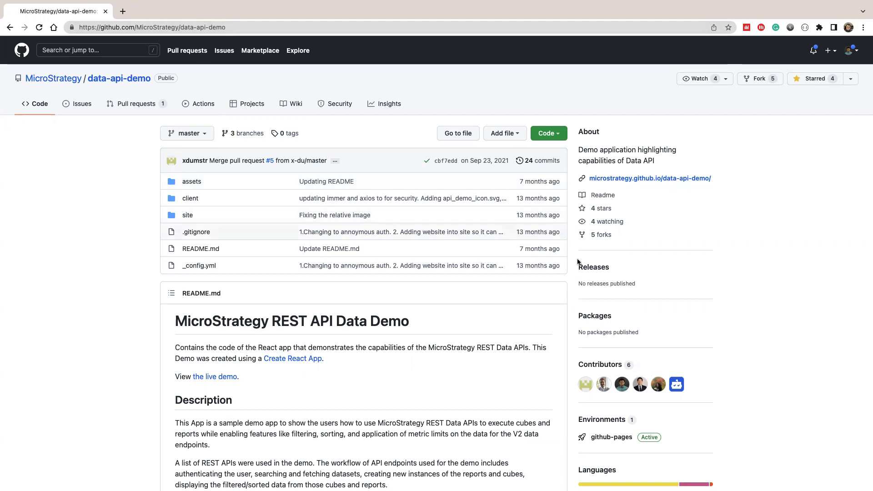
Scroll the data-api-demo repository page to locate the project website link
{"action": "scroll", "scroll_direction": "down", "scroll_amount": 3}
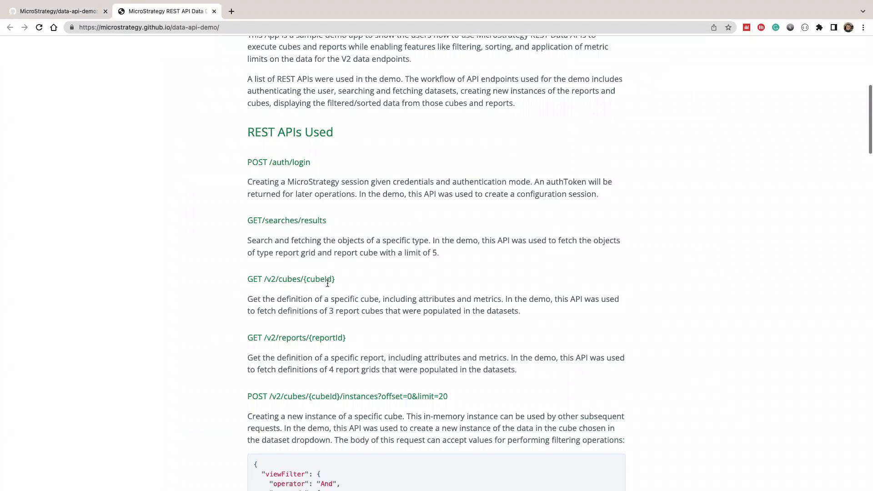
{"action": "scroll", "scroll_direction": "up", "scroll_amount": 3}
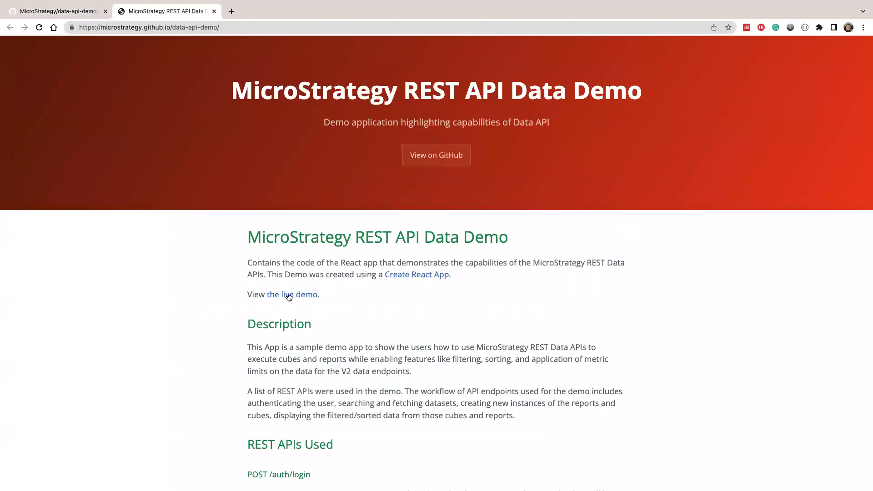
Launch the live demo so the Intelligent Cube - Inventory grid and HTTP log load
{"action": "left_click", "coordinate": [292, 294]}
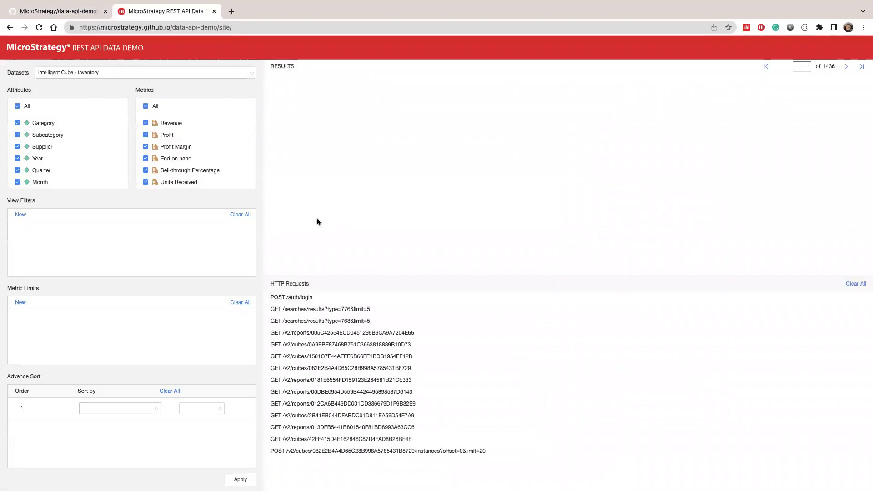
{"action": "left_click", "coordinate": [240, 479]}
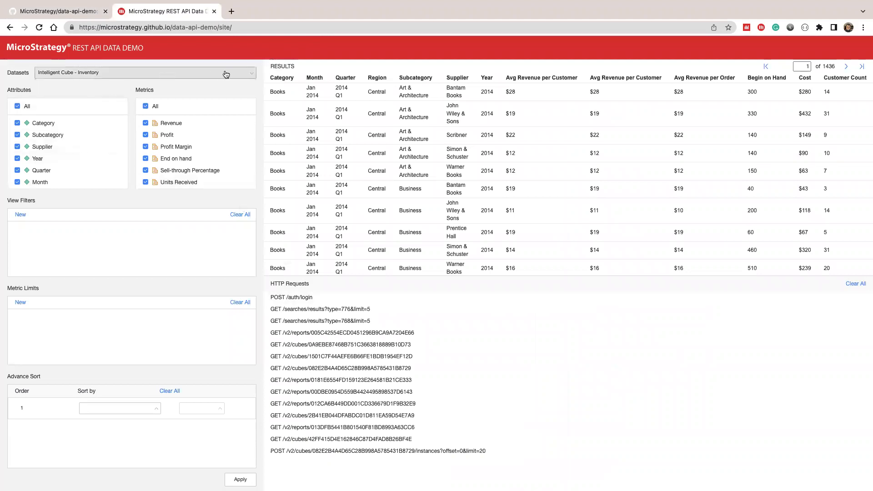
{"action": "left_click", "coordinate": [249, 76]}
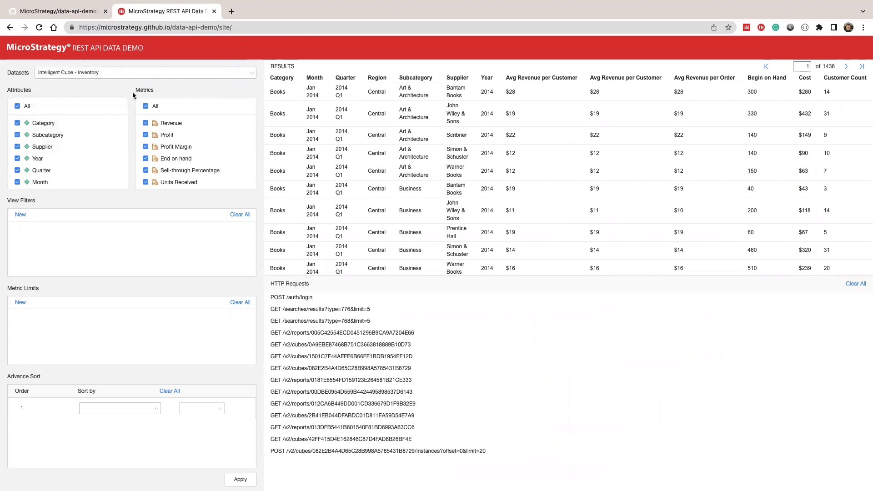
{"action": "mouse_move", "coordinate": [71, 197]}
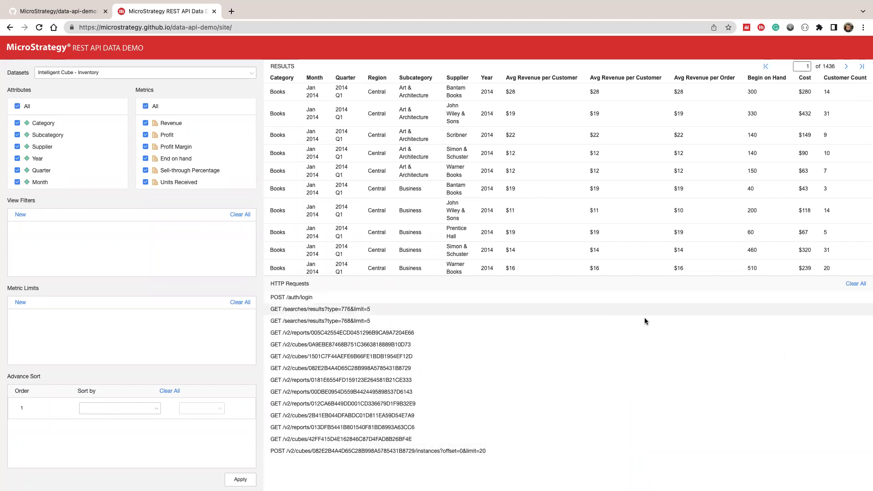
{"action": "mouse_move", "coordinate": [396, 308]}
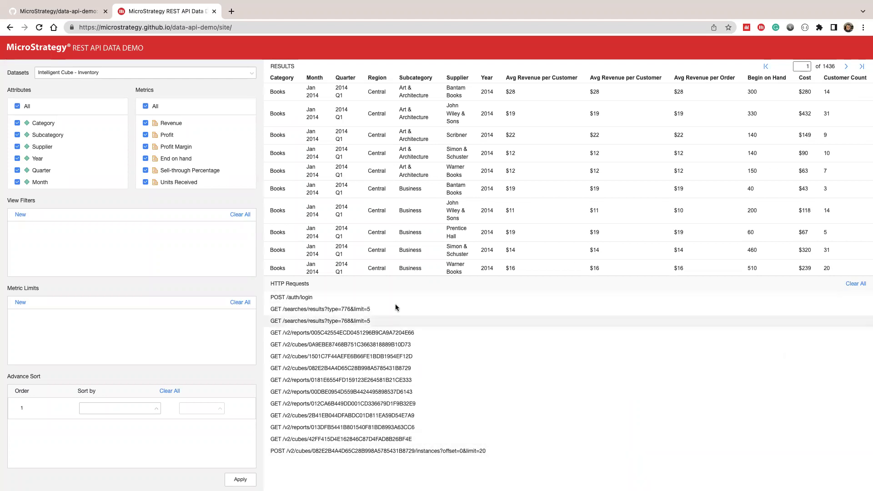
Inspect the login request and the type 776 search request with its response
{"action": "left_click", "coordinate": [319, 309]}
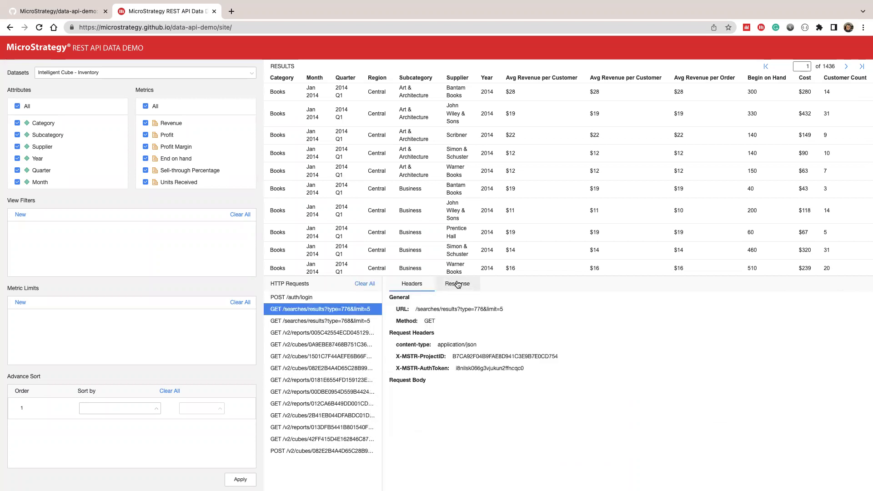
{"action": "left_click", "coordinate": [457, 283]}
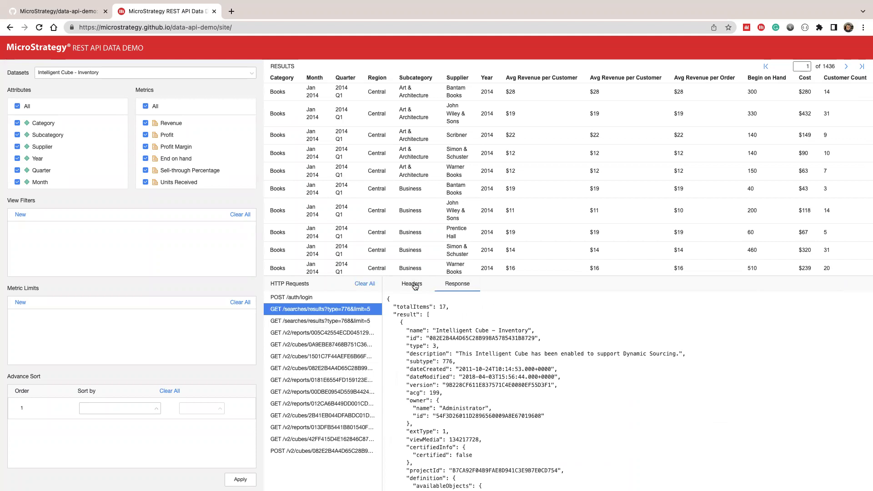
{"action": "left_click", "coordinate": [411, 283]}
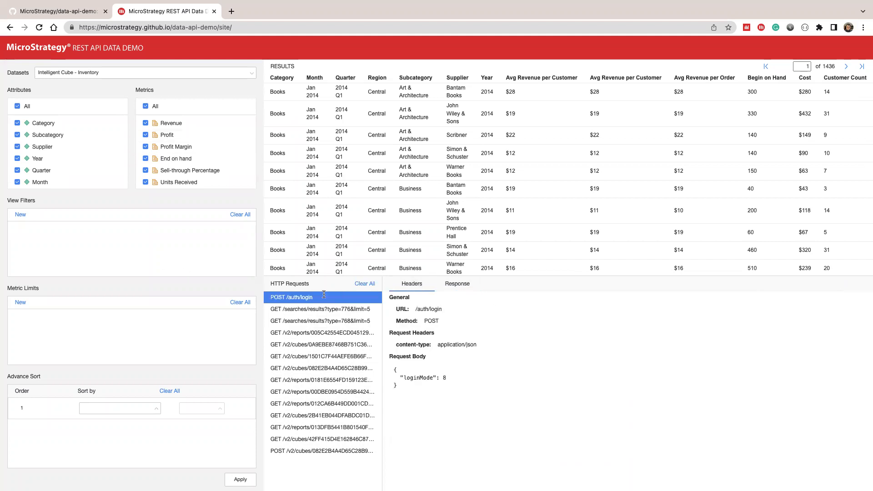
{"action": "mouse_move", "coordinate": [641, 324]}
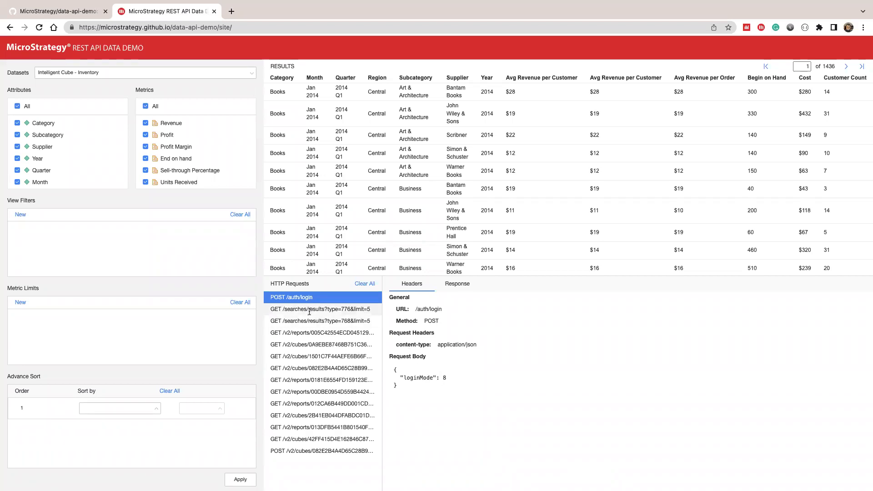
{"action": "left_click", "coordinate": [320, 309]}
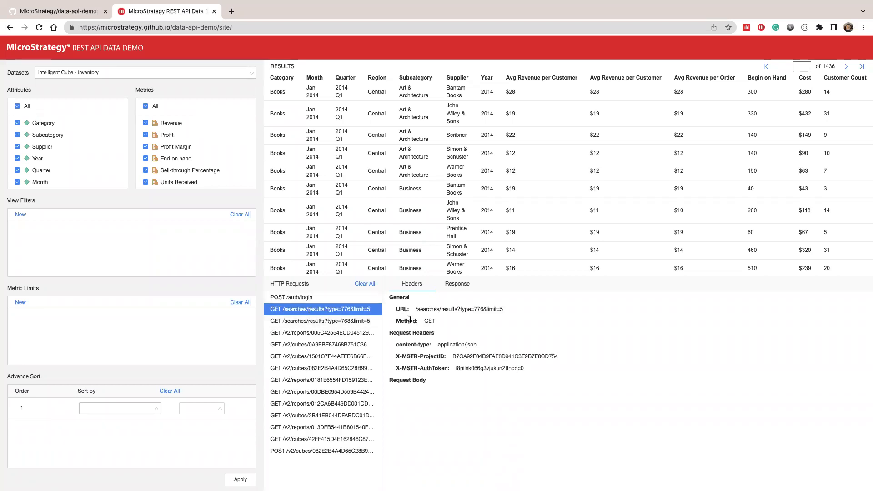
Inspect the type 768 search response, then the Cox Churn Predictions report definition response
{"action": "left_click", "coordinate": [322, 321]}
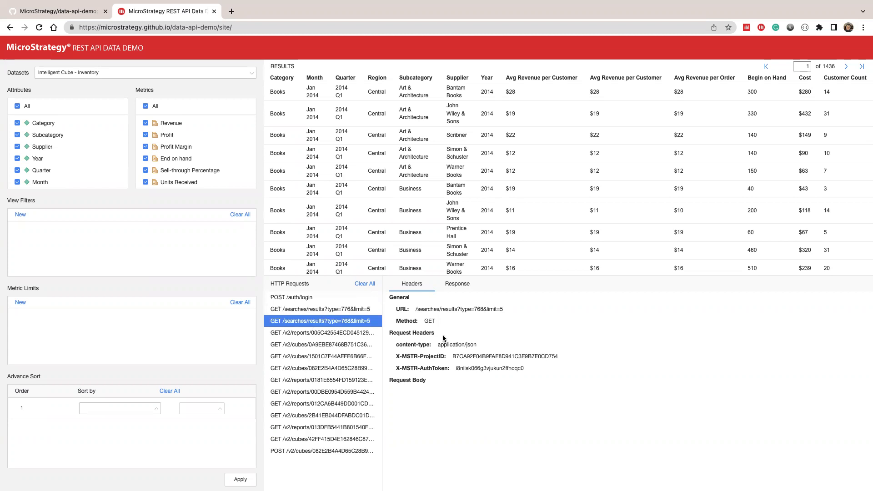
{"action": "left_click", "coordinate": [457, 284]}
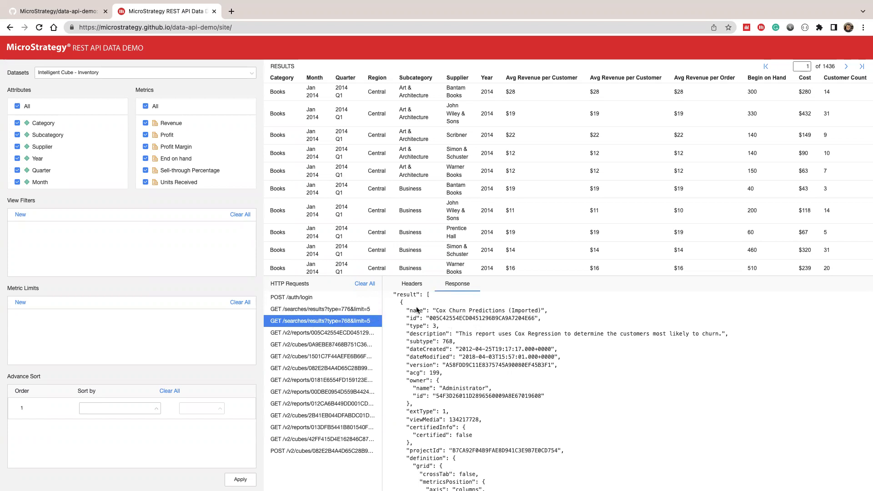
{"action": "left_click", "coordinate": [321, 333]}
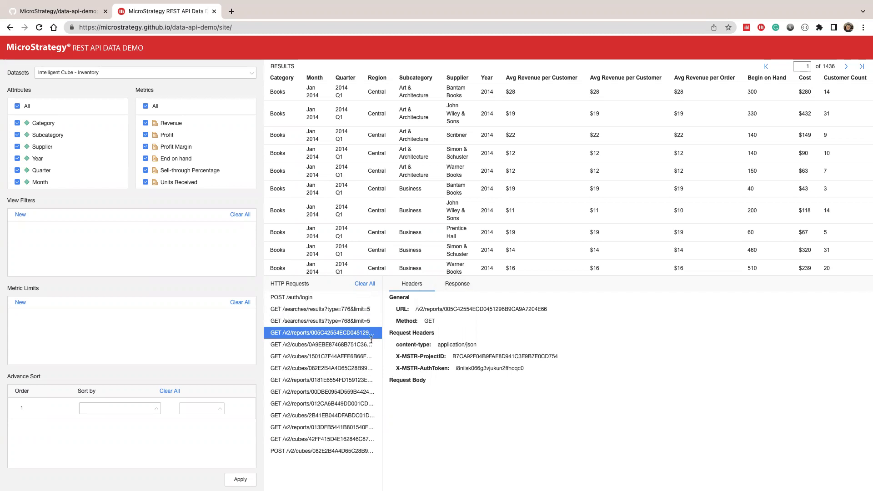
{"action": "left_click", "coordinate": [457, 284]}
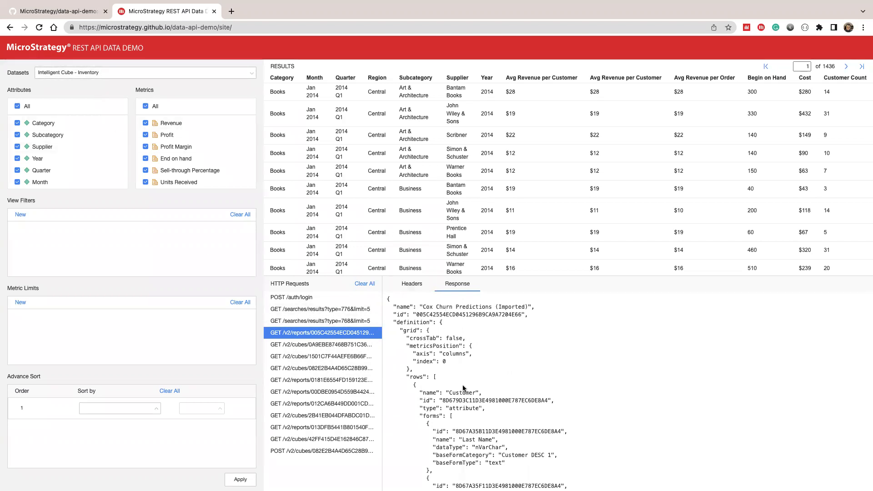
{"action": "scroll", "scroll_direction": "down", "scroll_amount": 3}
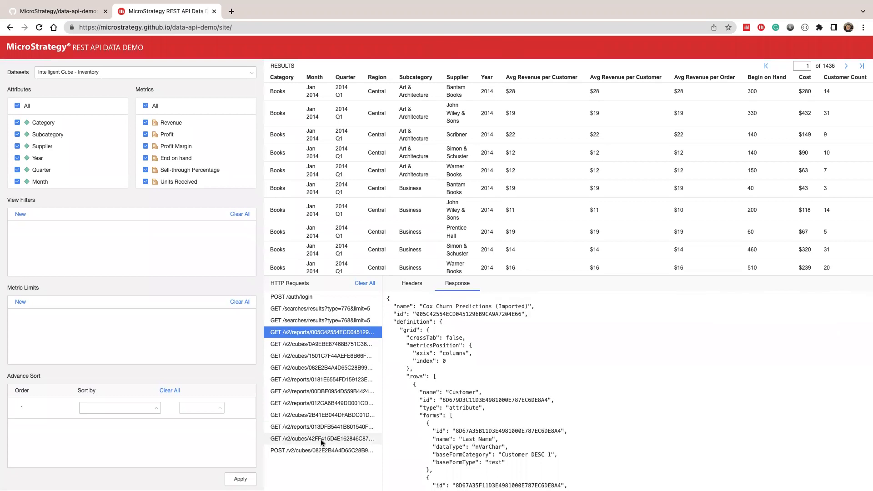
Show the POST /v2/cubes/.../instances request and scroll through its JSON grid definition
{"action": "left_click", "coordinate": [321, 452]}
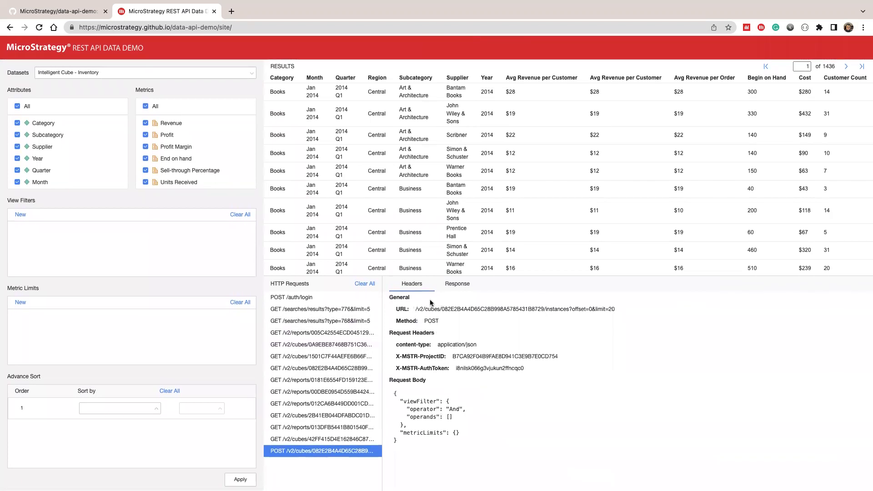
{"action": "mouse_move", "coordinate": [427, 396]}
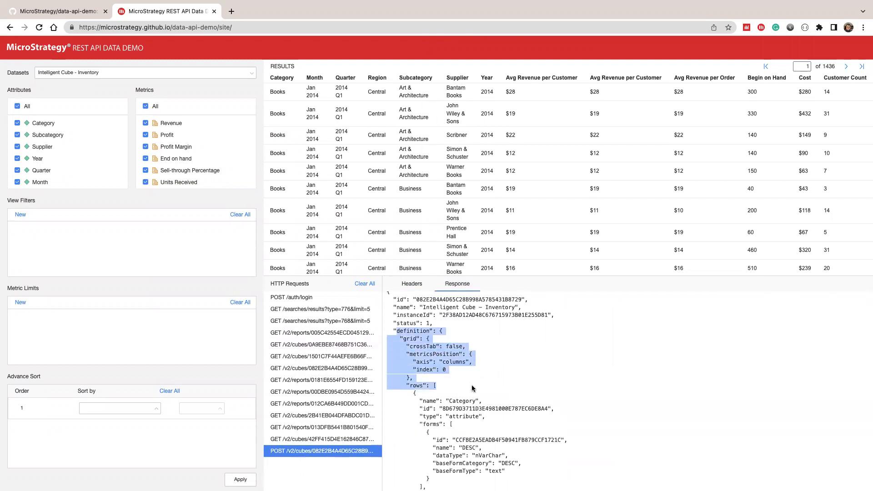
{"action": "scroll", "scroll_direction": "down", "scroll_amount": 3}
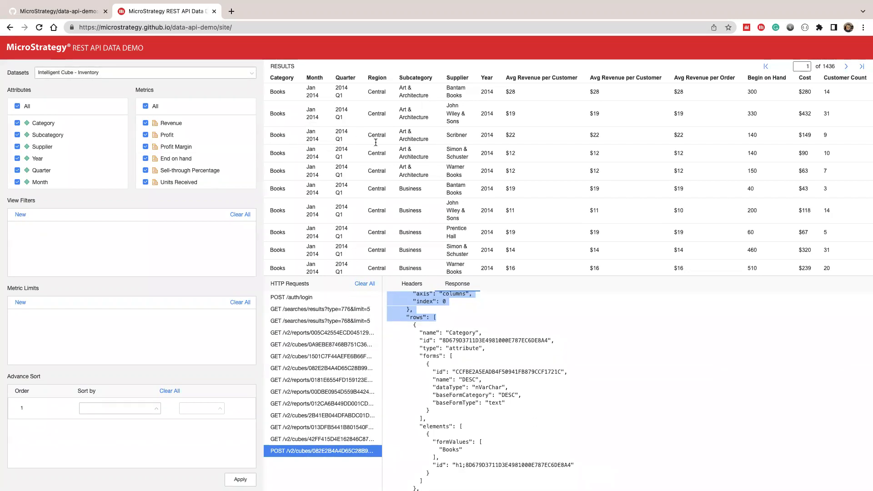
{"action": "scroll", "scroll_direction": "down", "scroll_amount": 3}
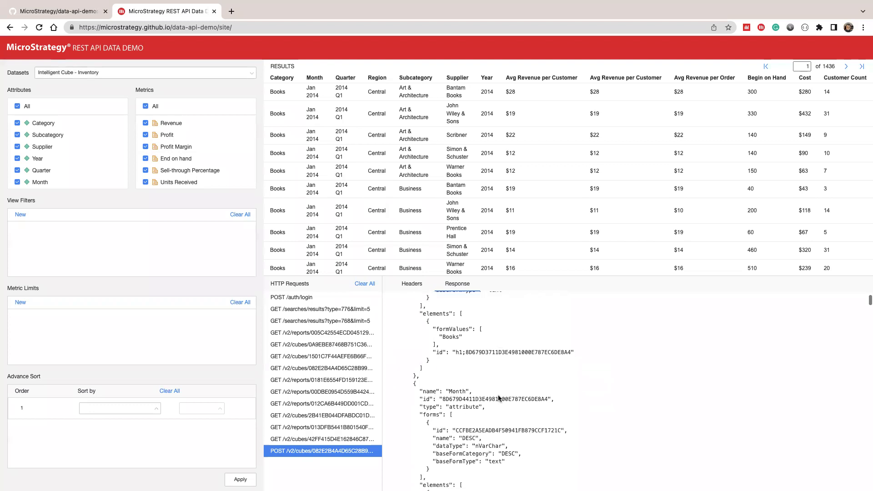
{"action": "scroll", "scroll_direction": "down", "scroll_amount": 3}
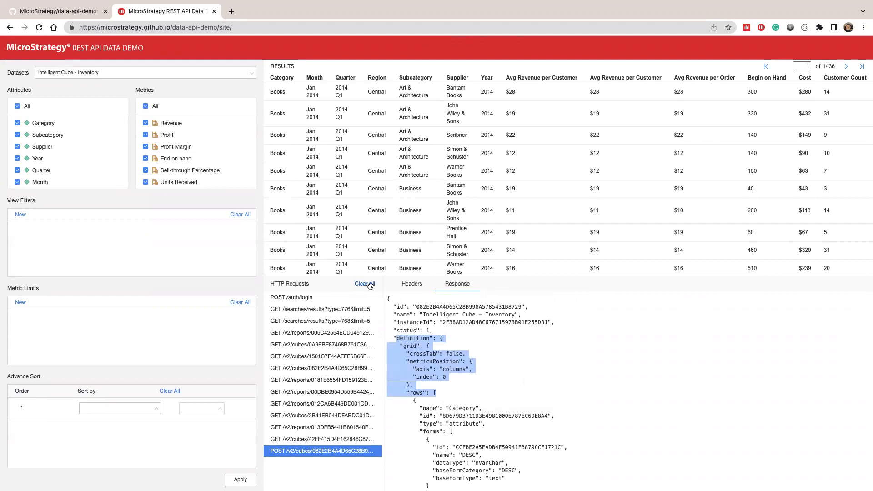
Clear the HTTP log and apply a Category In List Movies view filter to the grid
{"action": "left_click", "coordinate": [365, 284]}
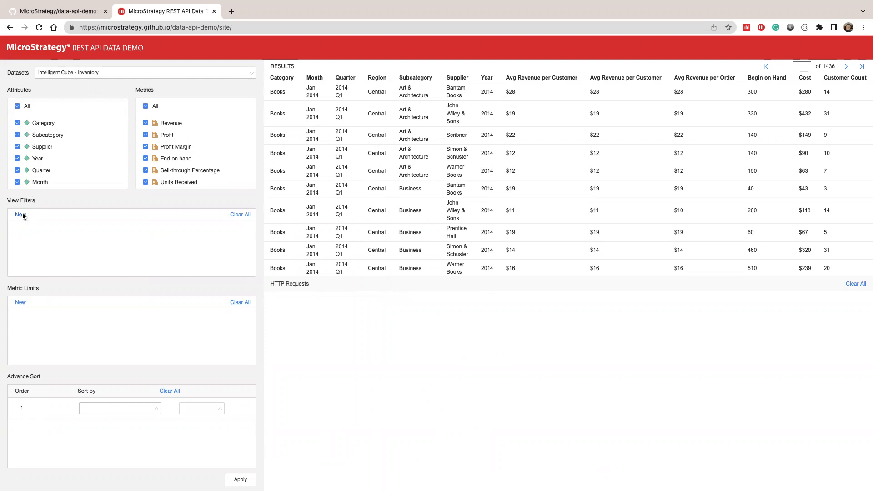
{"action": "left_click", "coordinate": [19, 214]}
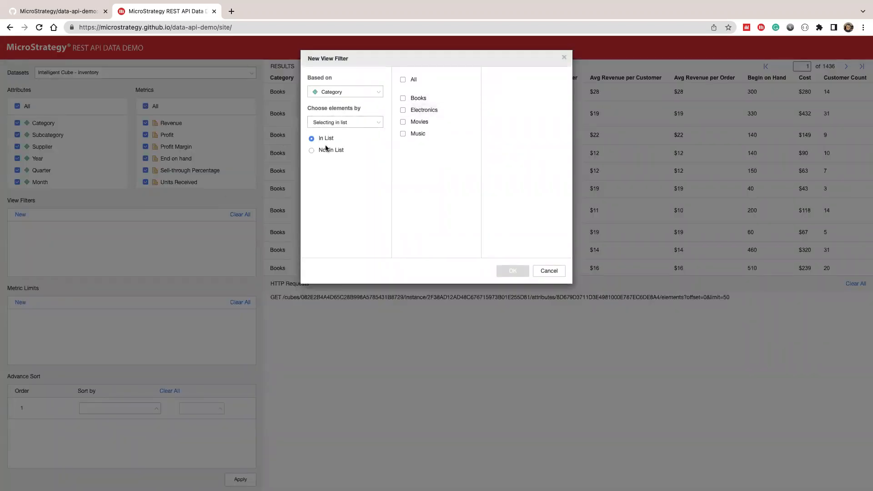
{"action": "left_click", "coordinate": [403, 121]}
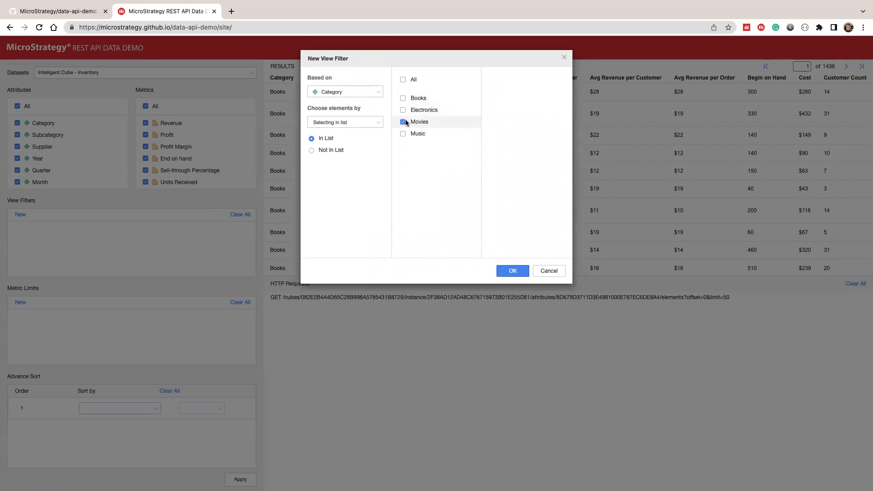
{"action": "left_click", "coordinate": [511, 271]}
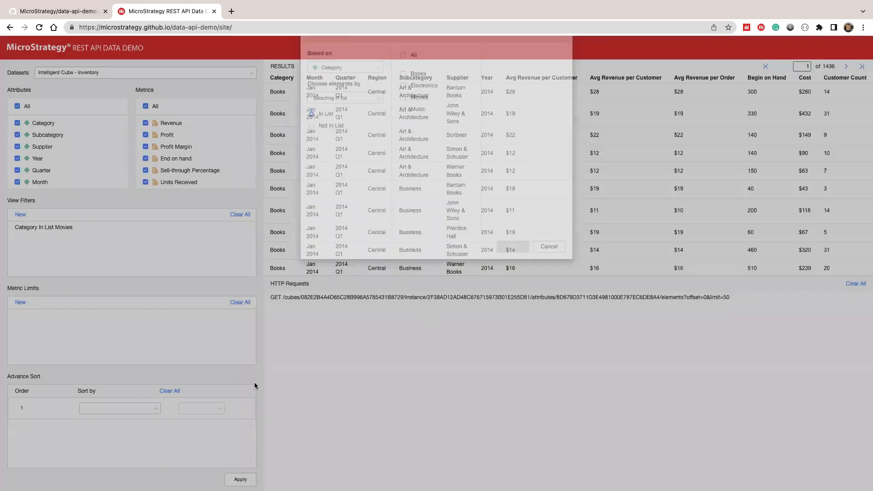
{"action": "left_click", "coordinate": [547, 246]}
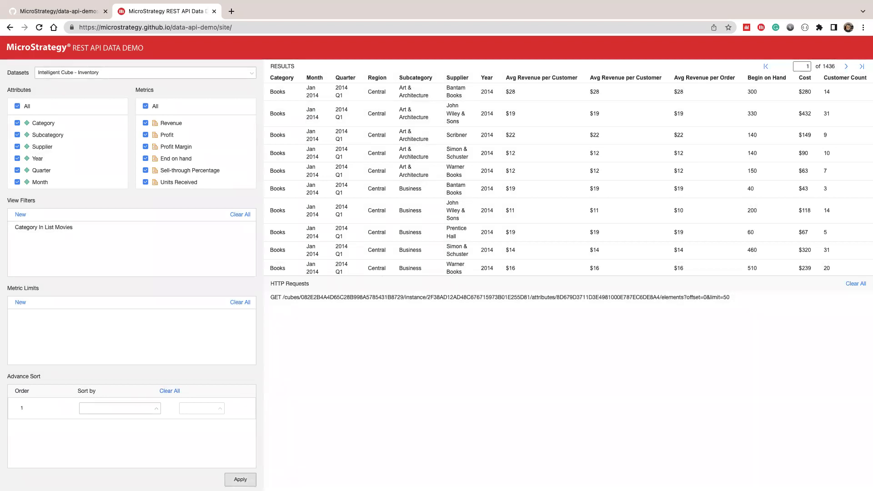
{"action": "left_click", "coordinate": [240, 480]}
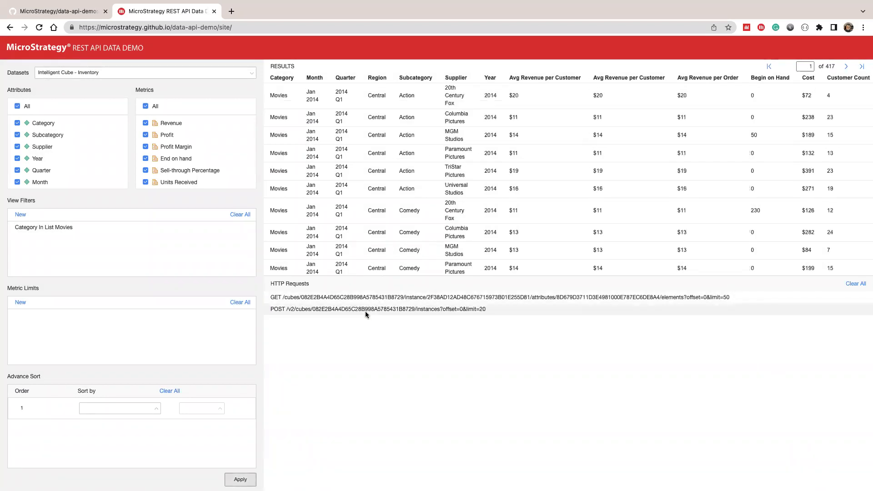
Review the Movies filter POST request body, highlighting the Category viewFilter JSON
{"action": "left_click", "coordinate": [376, 309]}
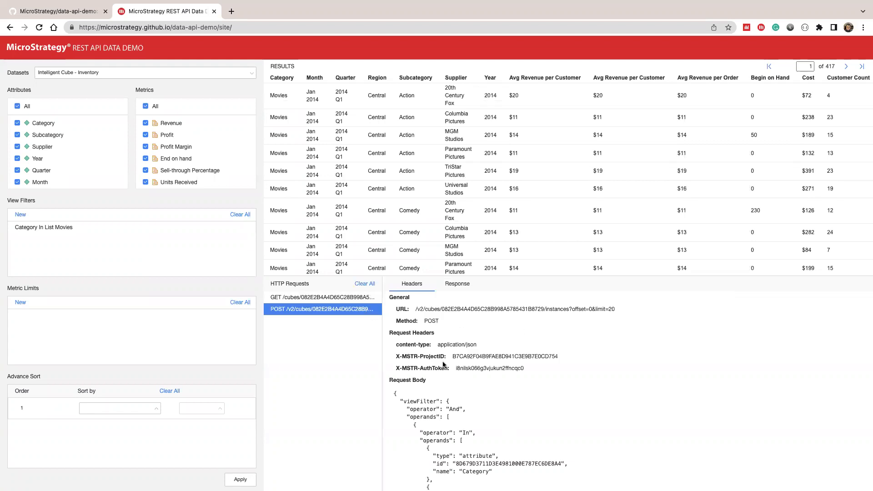
{"action": "mouse_move", "coordinate": [467, 392]}
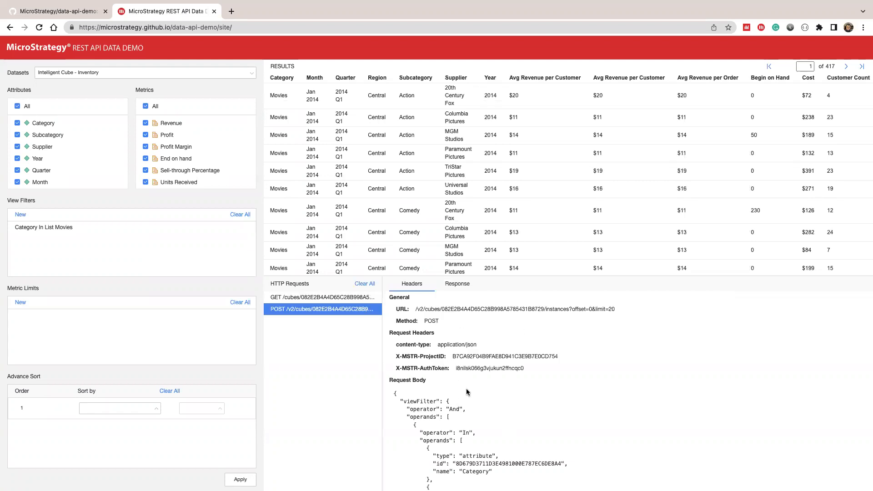
{"action": "scroll", "scroll_direction": "down", "scroll_amount": 3}
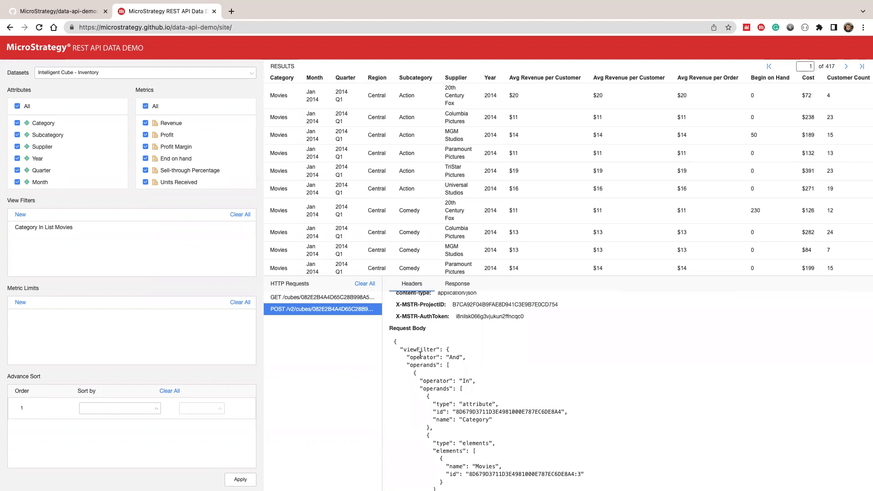
{"action": "double_click", "coordinate": [420, 349]}
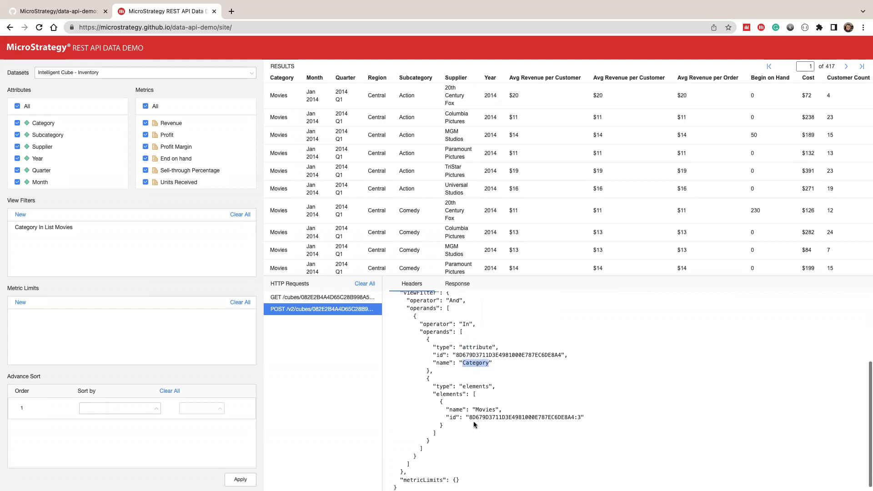
{"action": "mouse_move", "coordinate": [476, 381]}
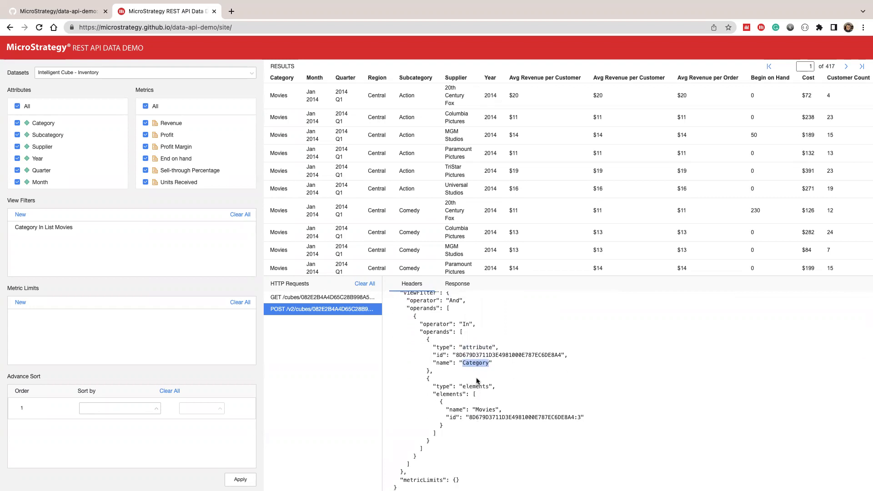
{"action": "mouse_move", "coordinate": [474, 378]}
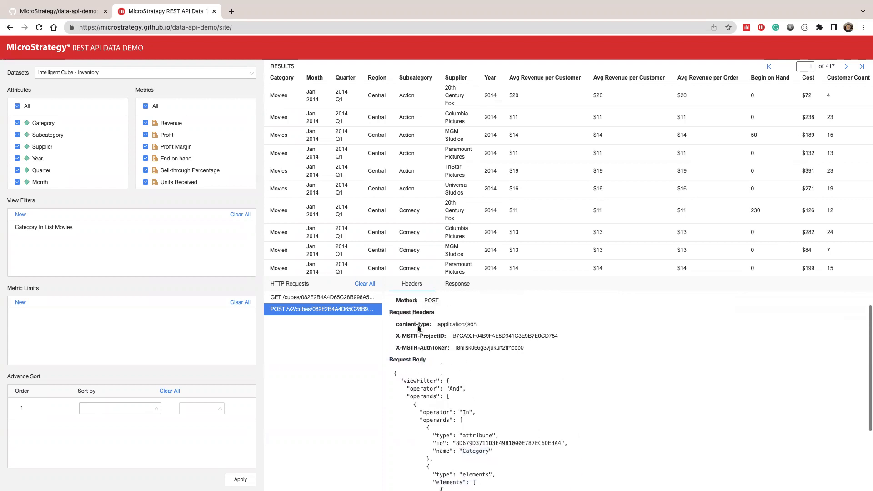
{"action": "scroll", "scroll_direction": "down", "scroll_amount": 3}
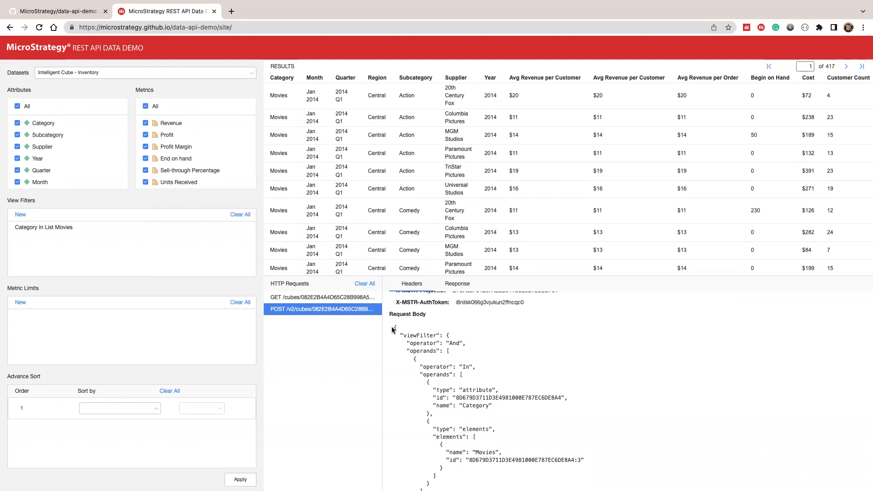
{"action": "left_click_drag", "start_coordinate": [393, 331], "coordinate": [428, 420]}
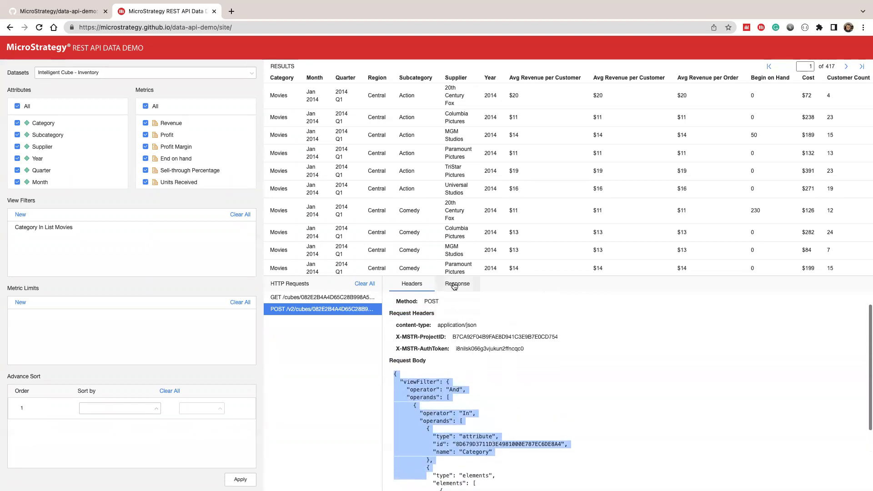
Show the JSON response returned for the Movies filter request
{"action": "left_click", "coordinate": [457, 283]}
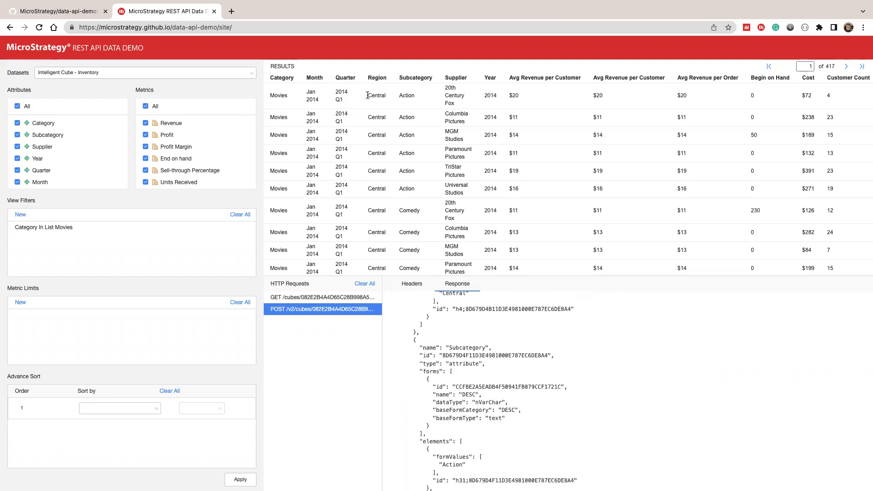
{"action": "scroll", "scroll_direction": "down", "scroll_amount": 3}
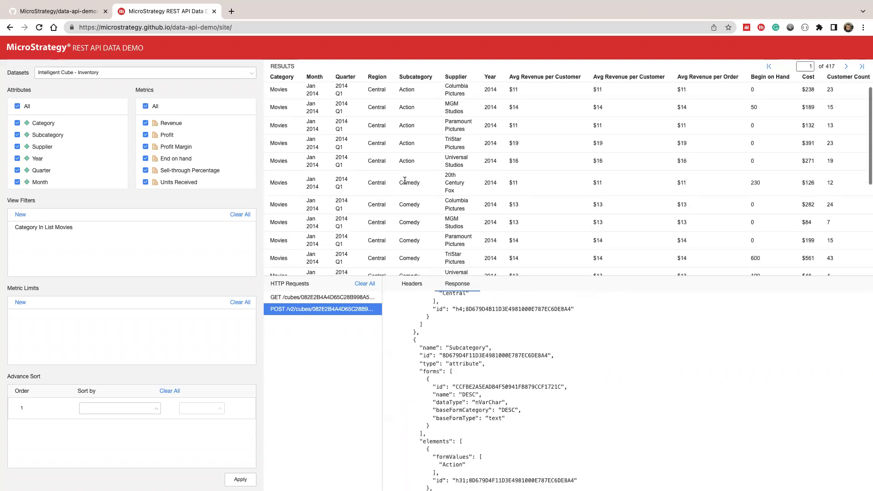
{"action": "left_click", "coordinate": [118, 409]}
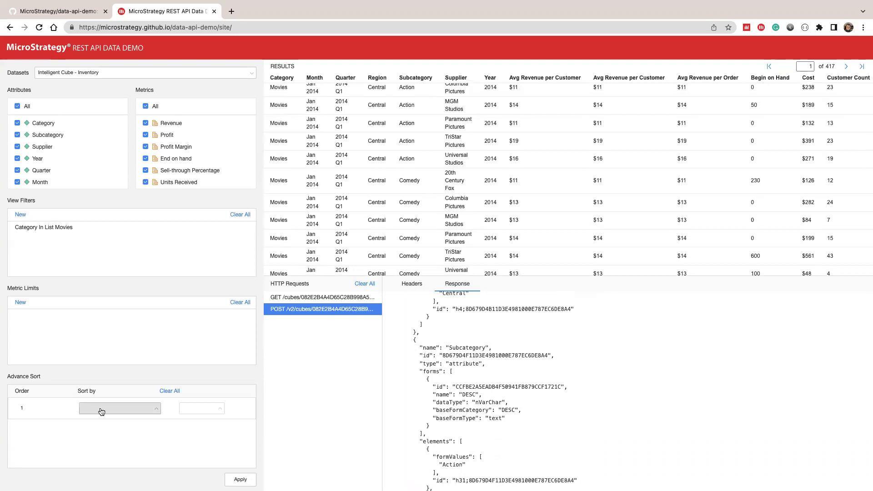
Apply an Advance Sort on Avg Revenue per Customer in Descending order
{"action": "left_click", "coordinate": [118, 408]}
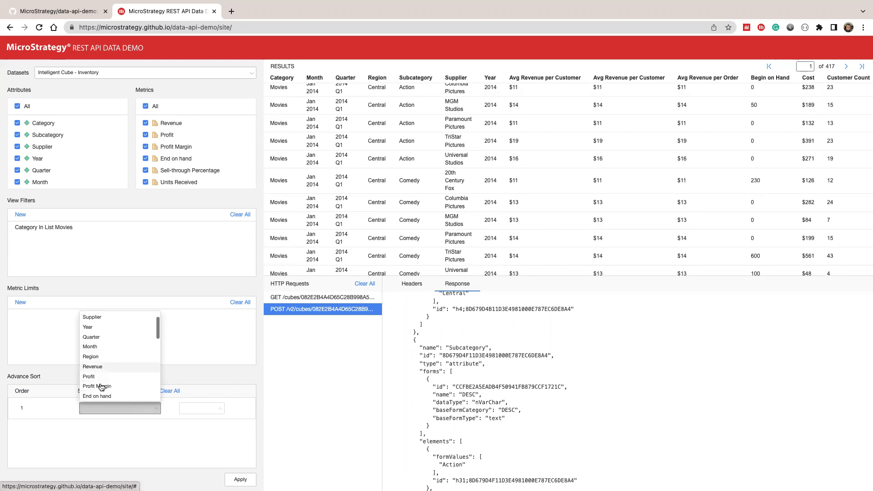
{"action": "scroll", "scroll_direction": "down", "scroll_amount": 3}
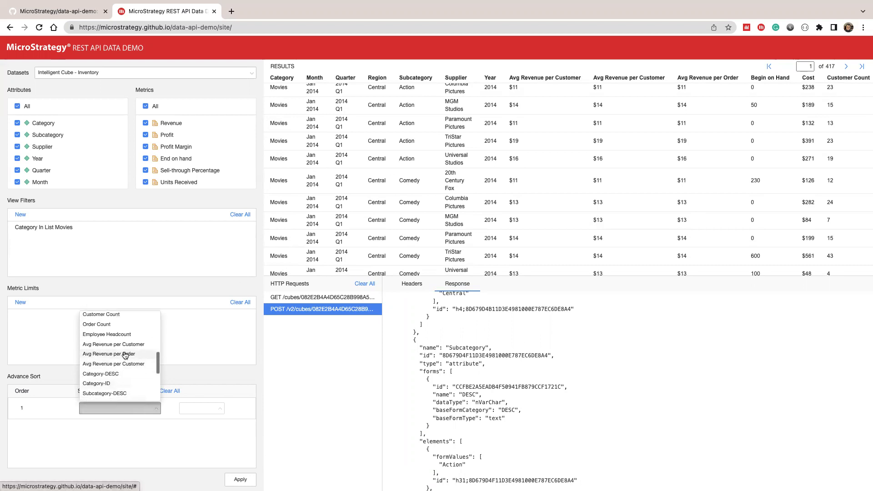
{"action": "left_click", "coordinate": [114, 364]}
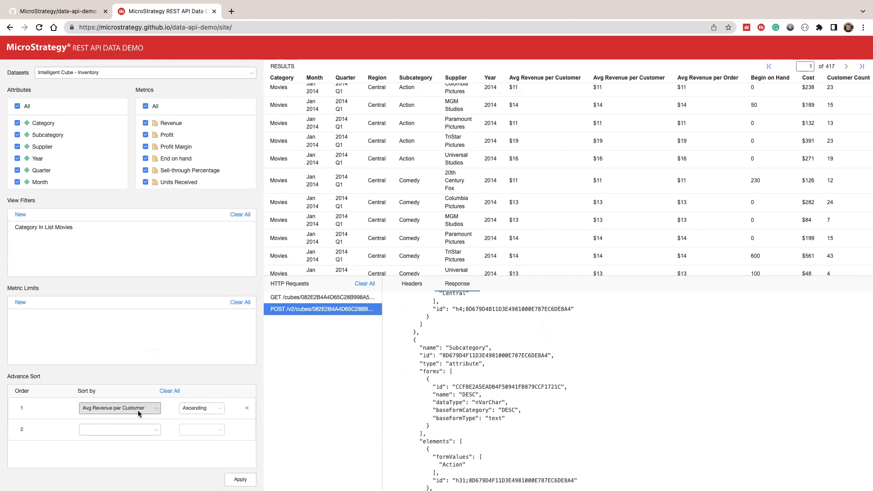
{"action": "left_click", "coordinate": [200, 408]}
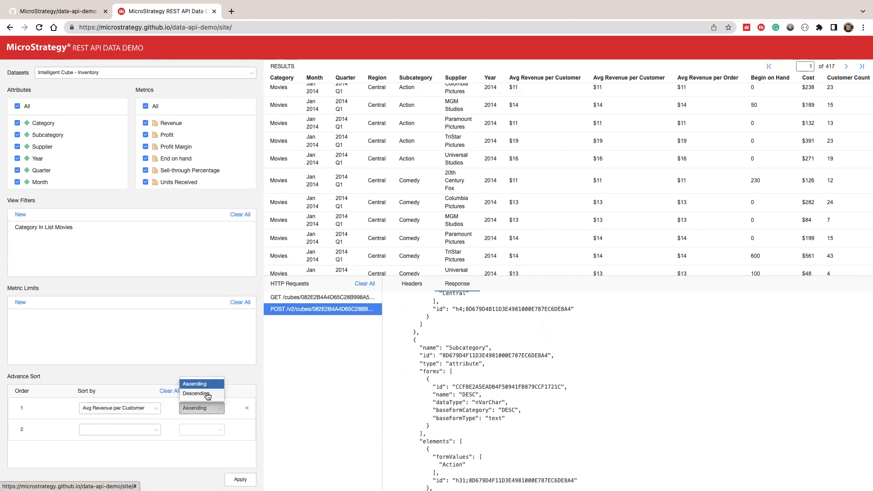
{"action": "left_click", "coordinate": [197, 394]}
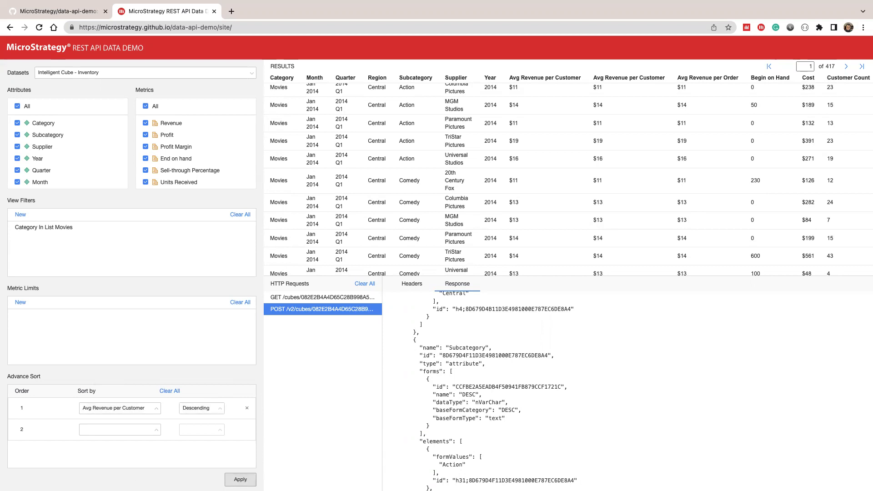
{"action": "left_click", "coordinate": [322, 321]}
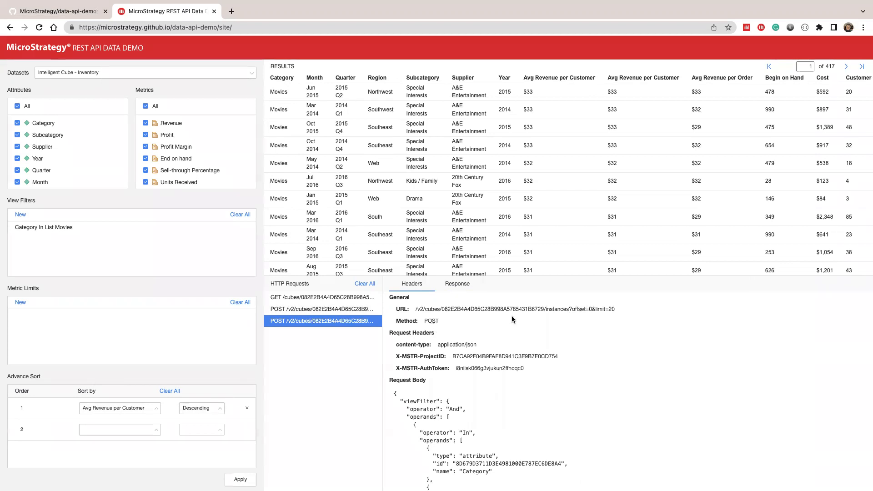
Review the sort POST request body, highlighting its descending Avg Revenue per Customer sorting block
{"action": "scroll", "scroll_direction": "down", "scroll_amount": 3}
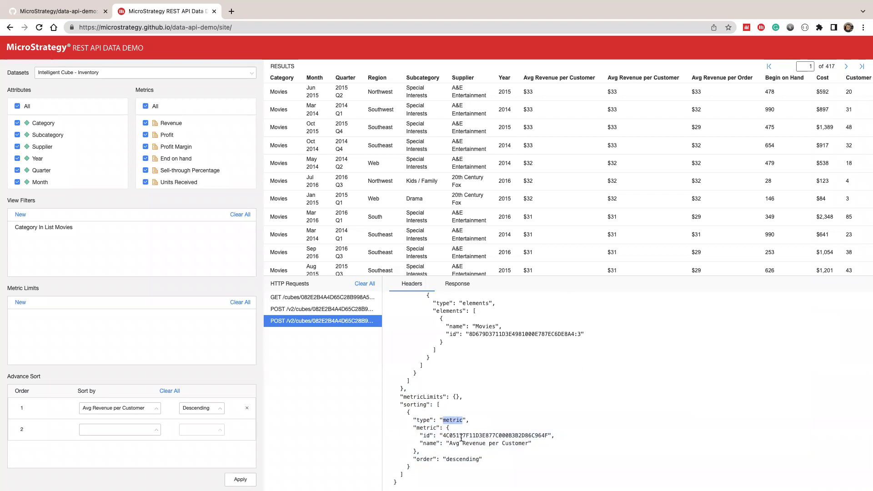
{"action": "double_click", "coordinate": [462, 460]}
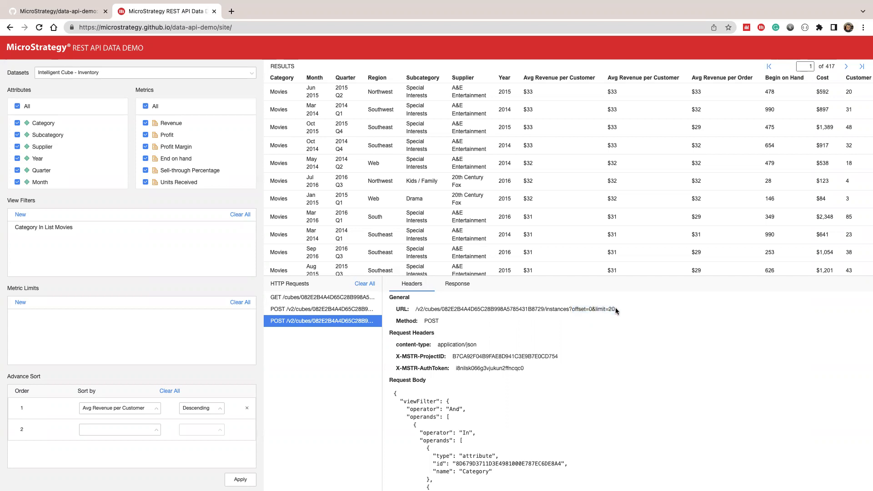
{"action": "left_click_drag", "start_coordinate": [596, 310], "coordinate": [616, 310]}
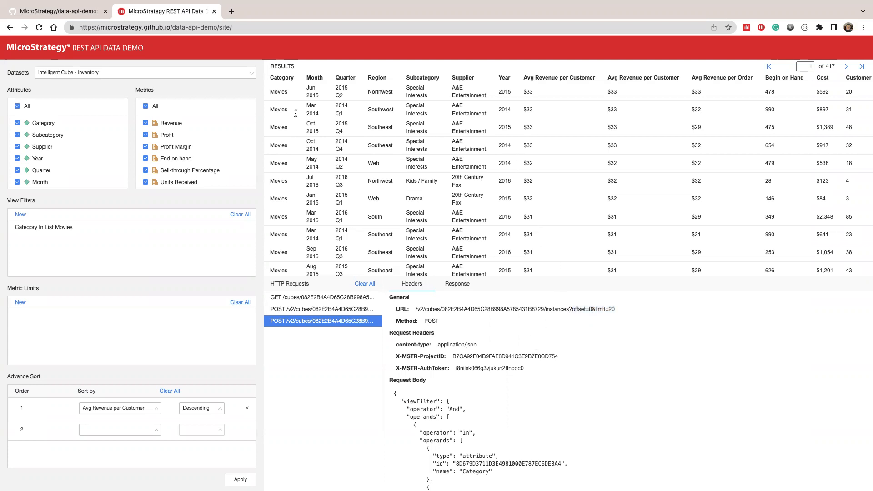
{"action": "scroll", "scroll_direction": "down", "scroll_amount": 3}
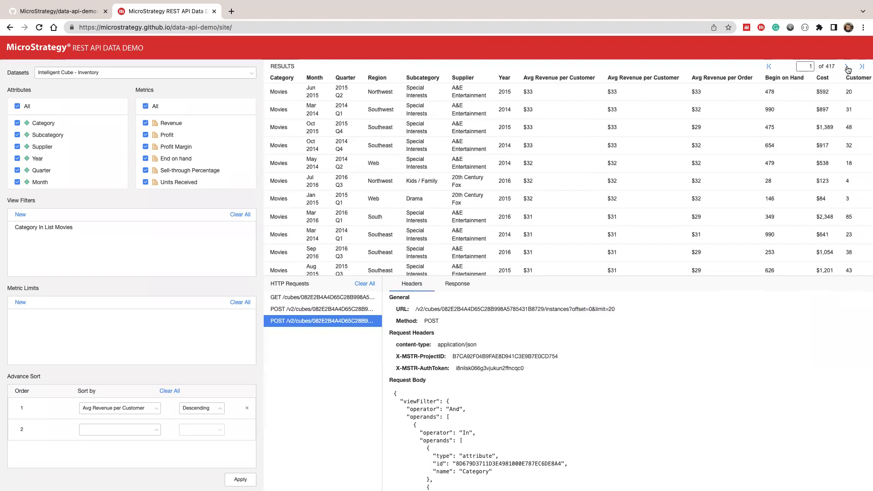
Page the grid to page 3, highlighting offset=20 and limit in the logged GET request URL
{"action": "left_click", "coordinate": [847, 67]}
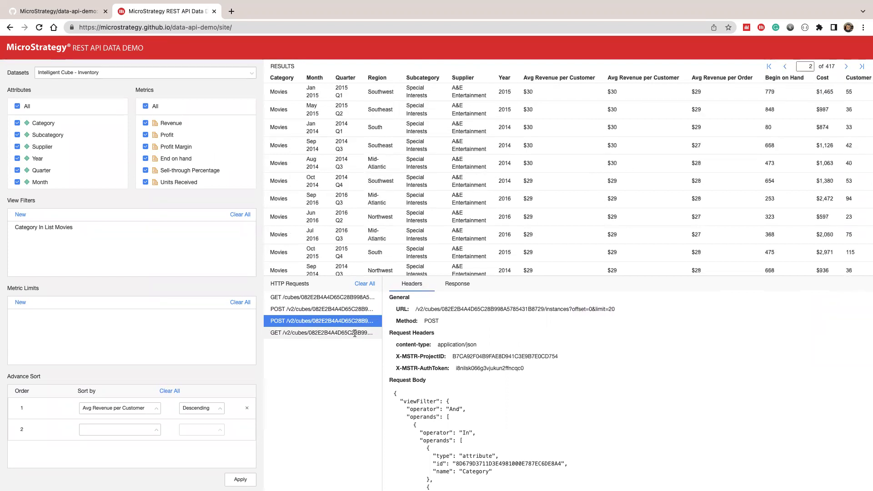
{"action": "left_click", "coordinate": [322, 333]}
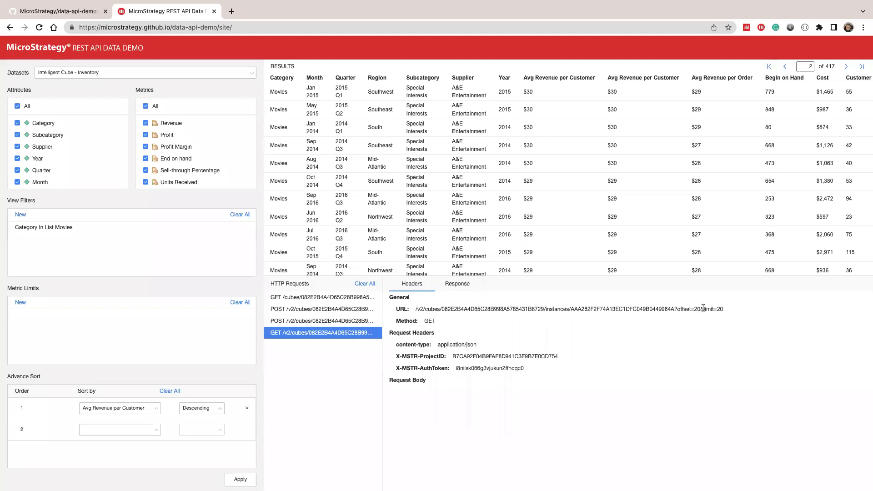
{"action": "double_click", "coordinate": [707, 309]}
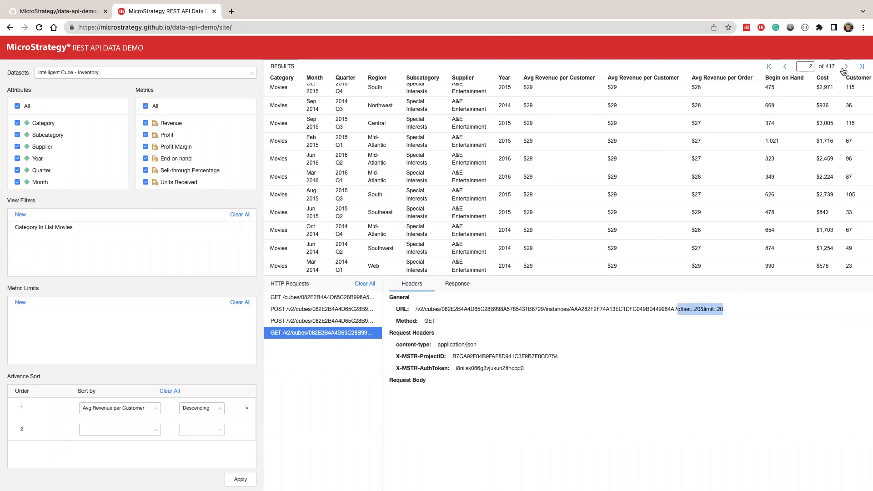
{"action": "left_click", "coordinate": [846, 67]}
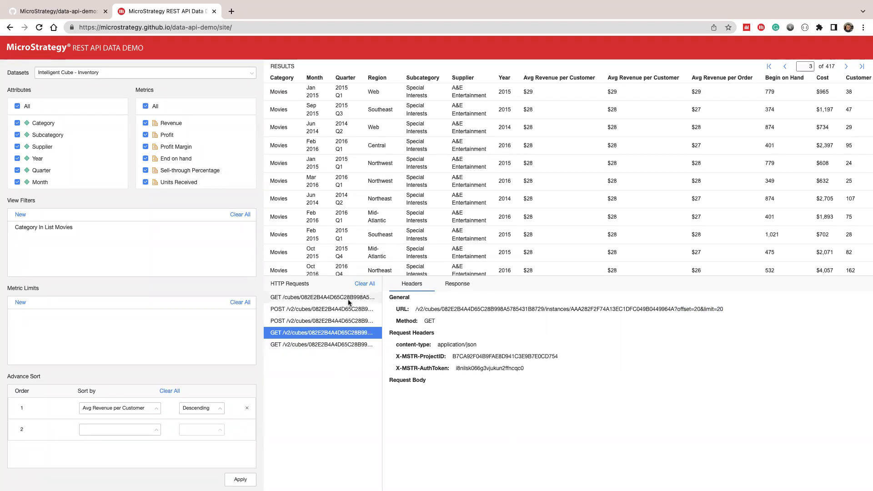
Reload the Inventory cube, then switch the dataset to Cox Churn Predictions (Imported)
{"action": "left_click", "coordinate": [145, 73]}
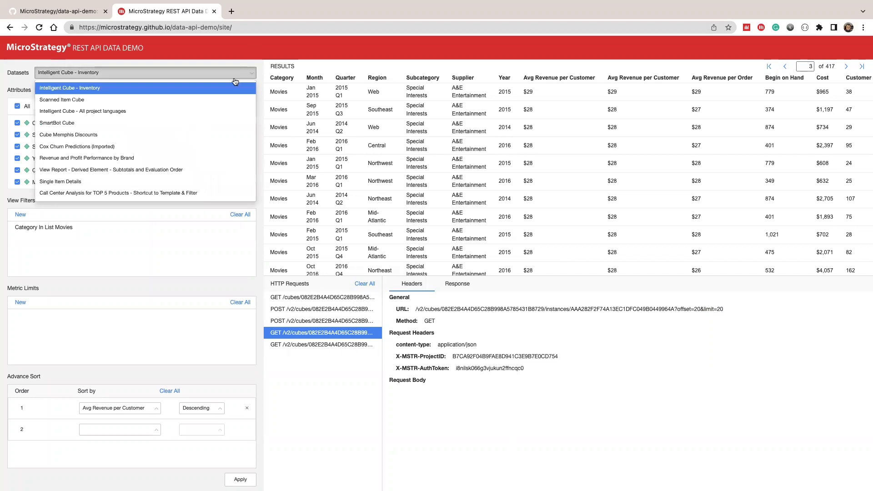
{"action": "left_click", "coordinate": [69, 87]}
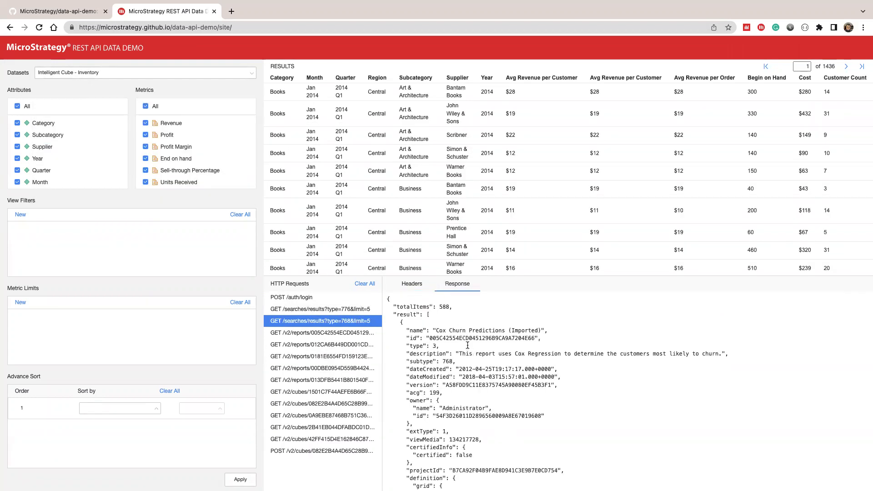
{"action": "left_click", "coordinate": [145, 73]}
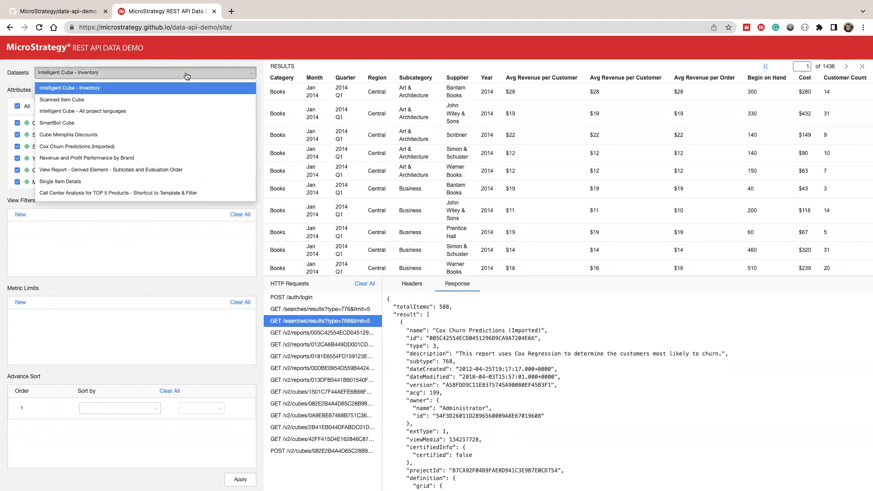
{"action": "mouse_move", "coordinate": [168, 149]}
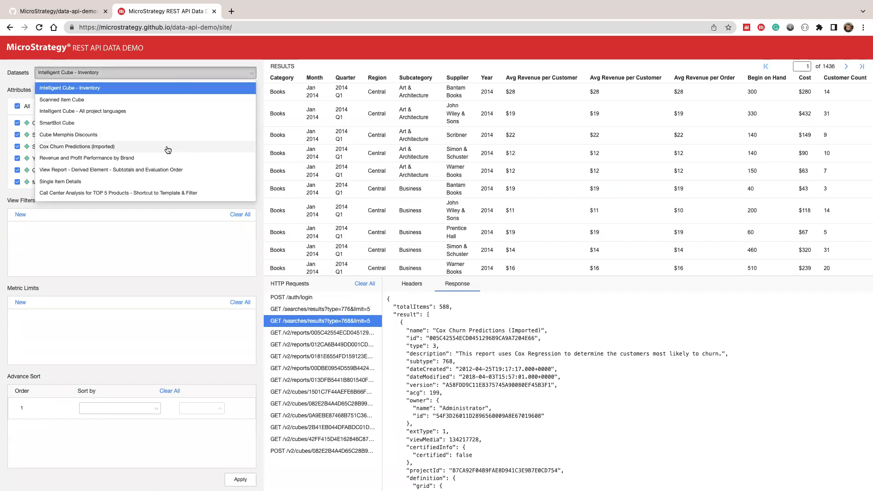
{"action": "left_click", "coordinate": [77, 146]}
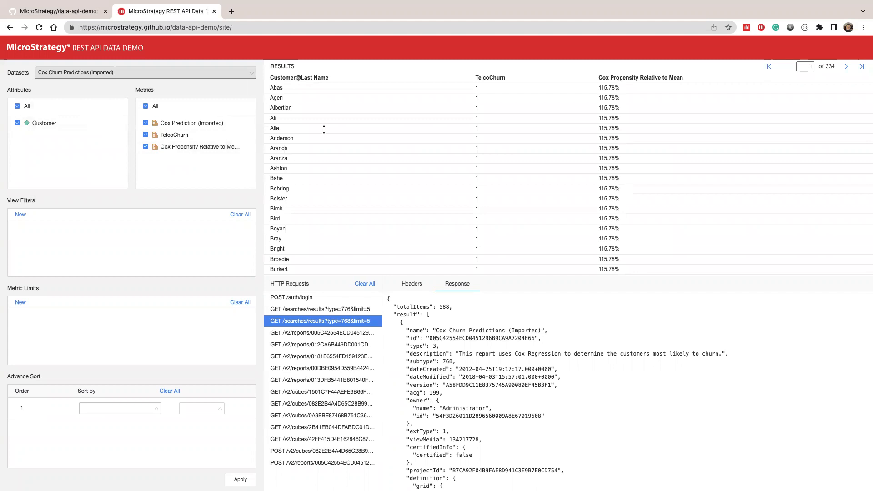
{"action": "mouse_move", "coordinate": [288, 137]}
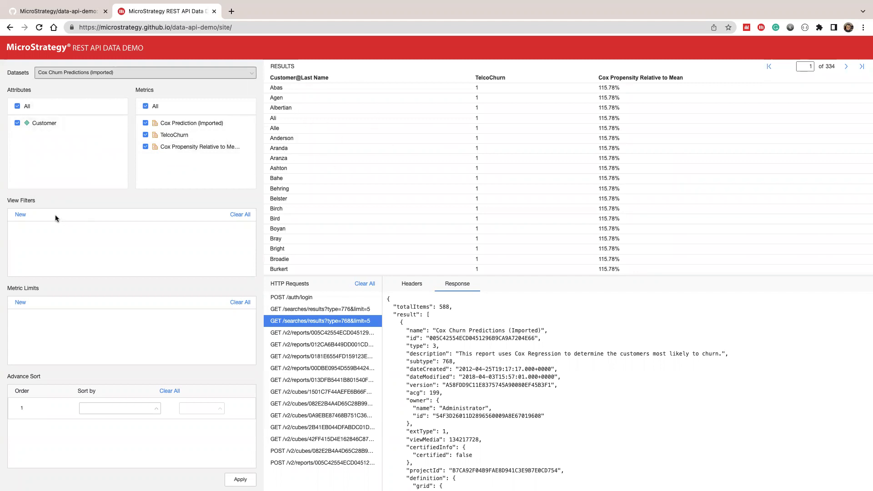
{"action": "mouse_move", "coordinate": [140, 323]}
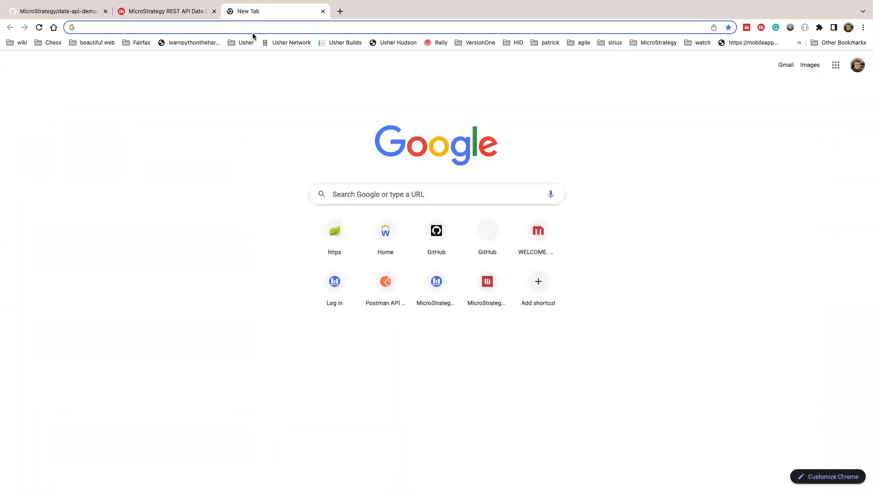
From postman.com, enter the MicroStrategy REST API Workflows collection and expand it in the sidebar
{"action": "type", "text": "postman.com/microstrategysdk/"}
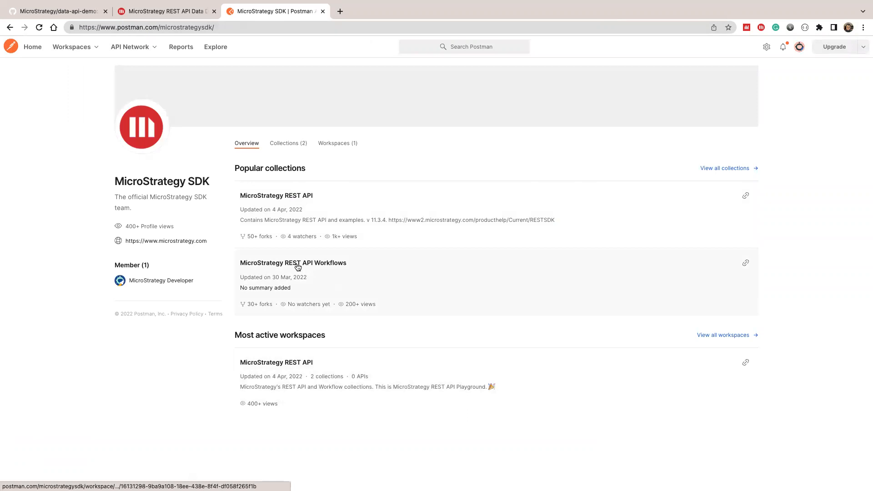
{"action": "left_click", "coordinate": [293, 263]}
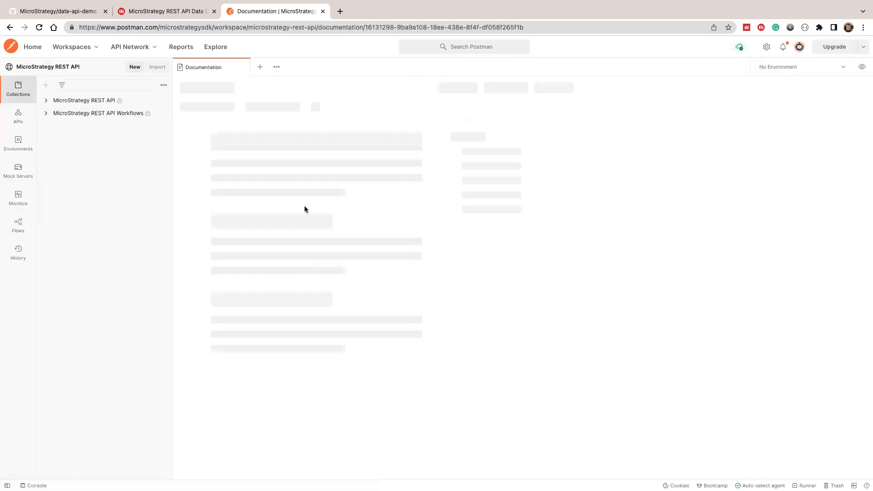
{"action": "left_click", "coordinate": [98, 113]}
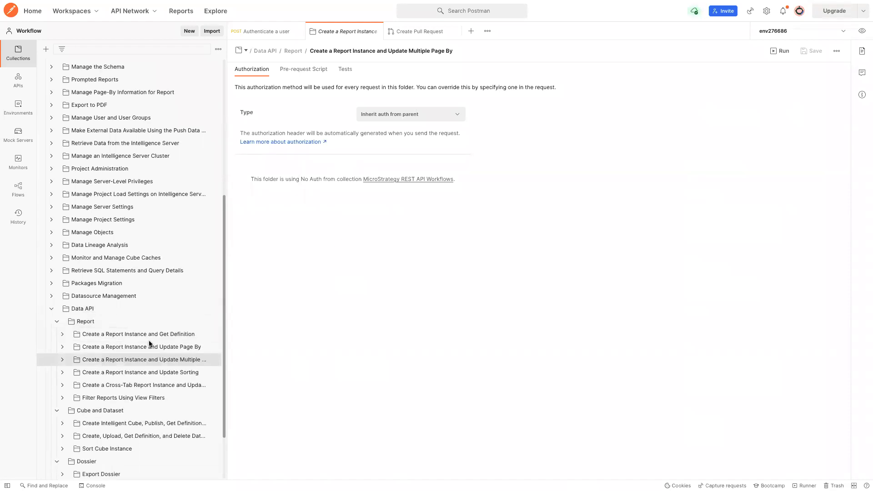
Reveal the Dossier folder and expand Retrieve Data from Dossier alongside the Export and Apply Filter workflows
{"action": "scroll", "scroll_direction": "down", "scroll_amount": 3}
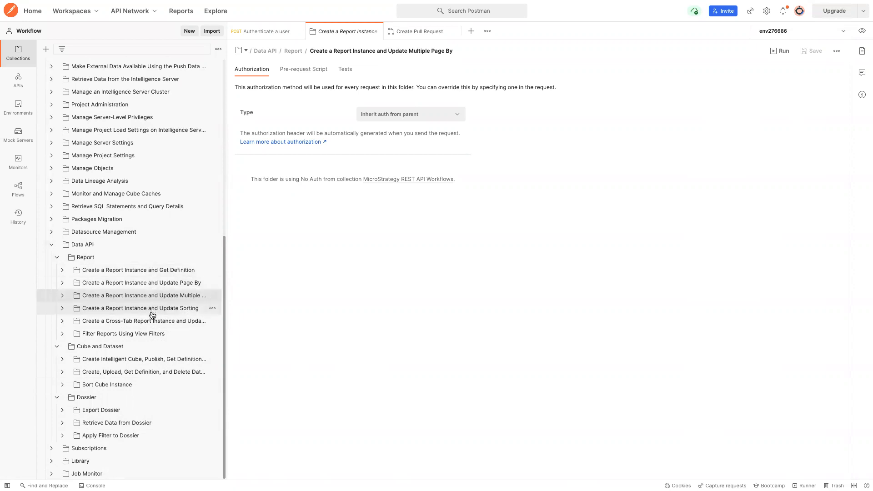
{"action": "mouse_move", "coordinate": [116, 426]}
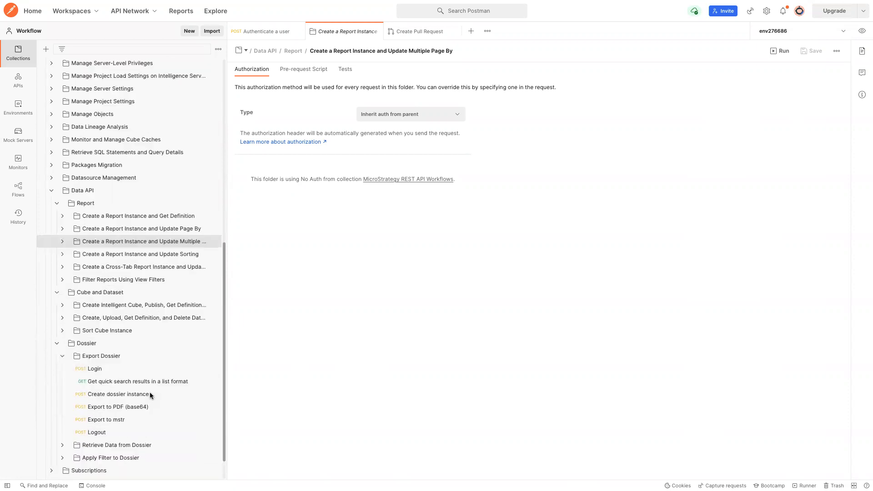
{"action": "scroll", "scroll_direction": "down", "scroll_amount": 3}
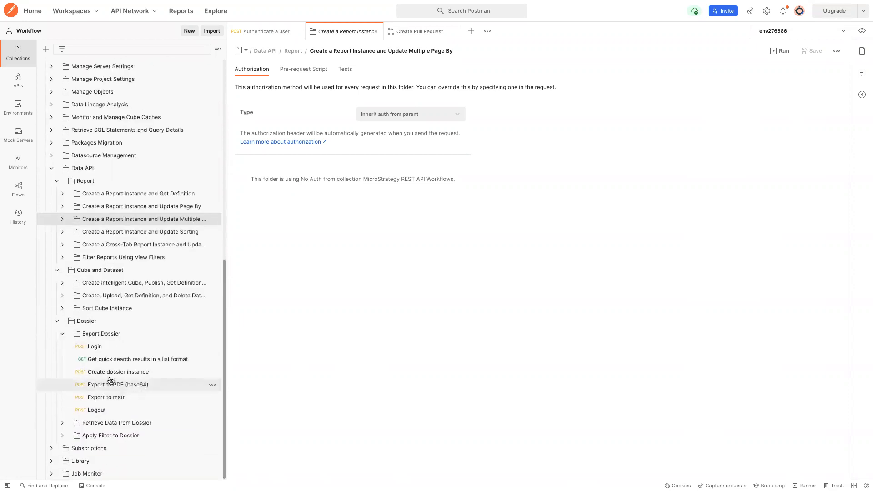
{"action": "mouse_move", "coordinate": [117, 423]}
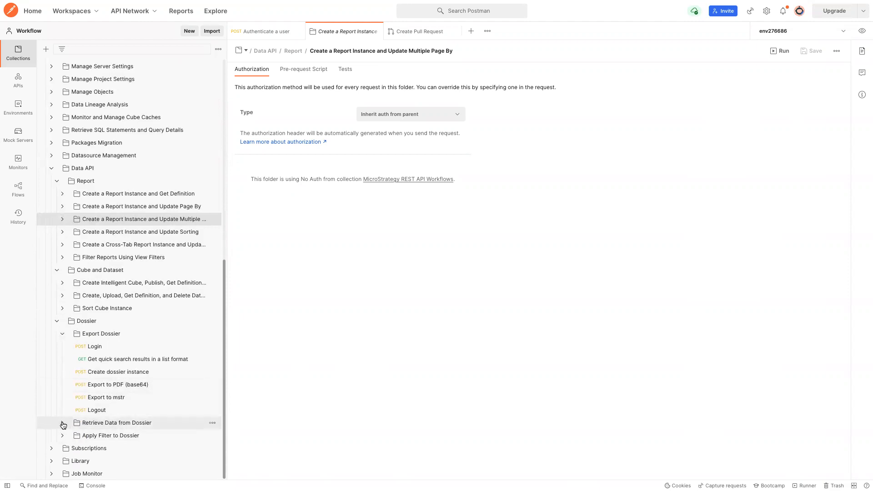
{"action": "left_click", "coordinate": [63, 425]}
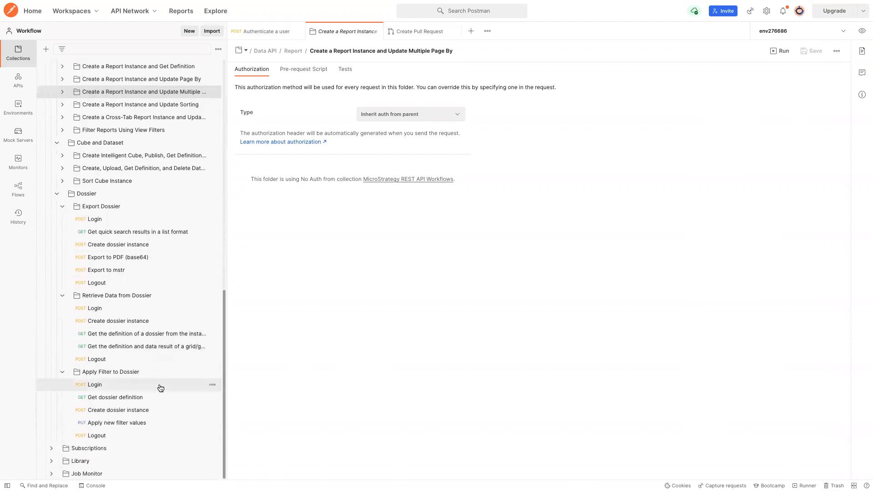
{"action": "mouse_move", "coordinate": [168, 321]}
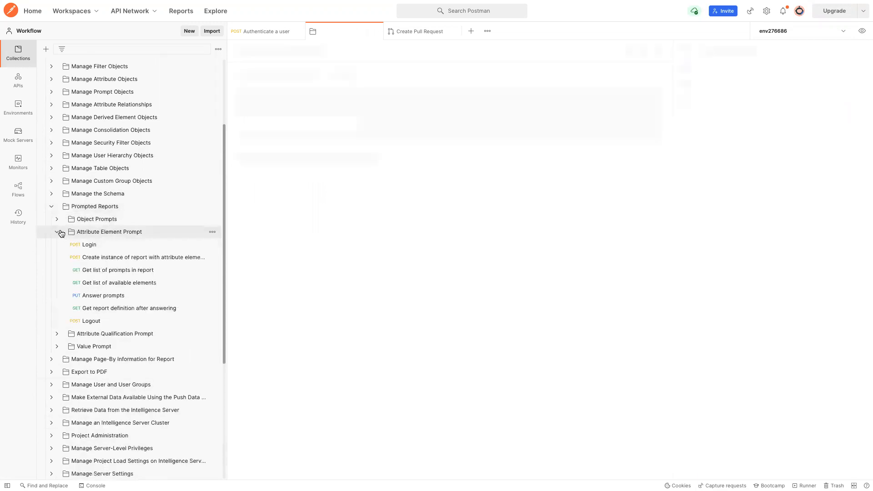
Show the Attribute Element Prompt overview under Prompted Reports with its seven documented requests
{"action": "left_click", "coordinate": [109, 232]}
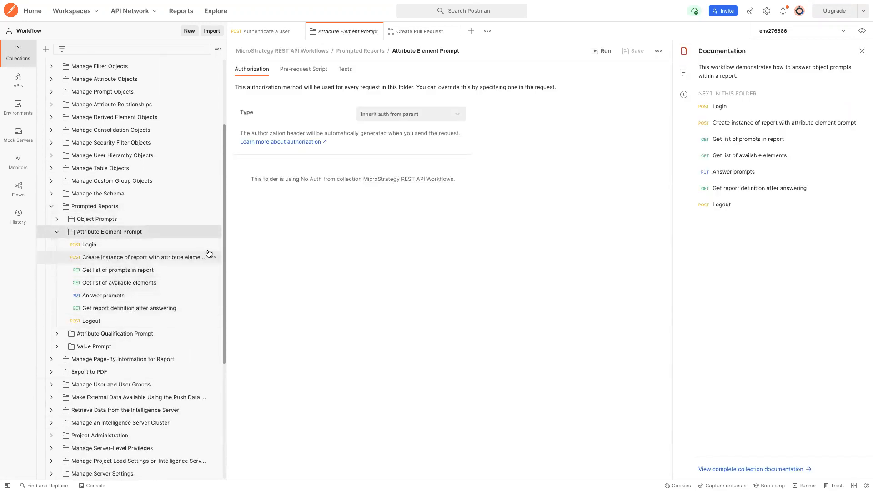
{"action": "mouse_move", "coordinate": [253, 254]}
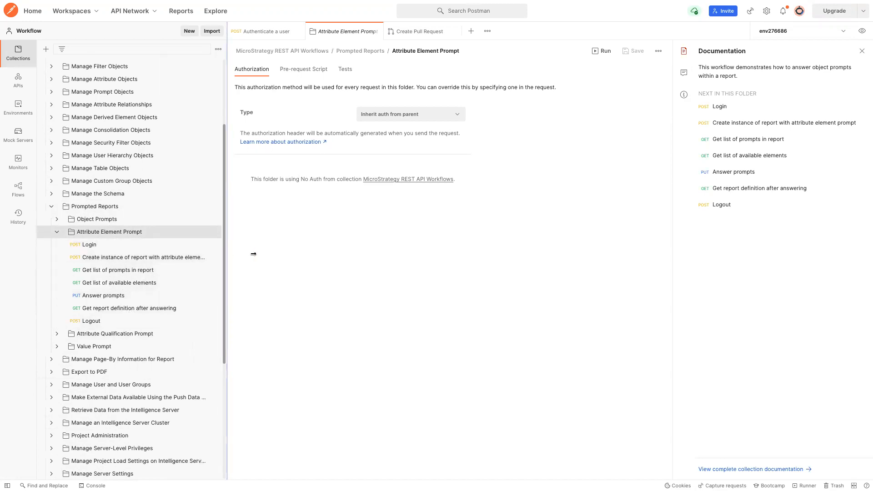
{"action": "mouse_move", "coordinate": [259, 254]}
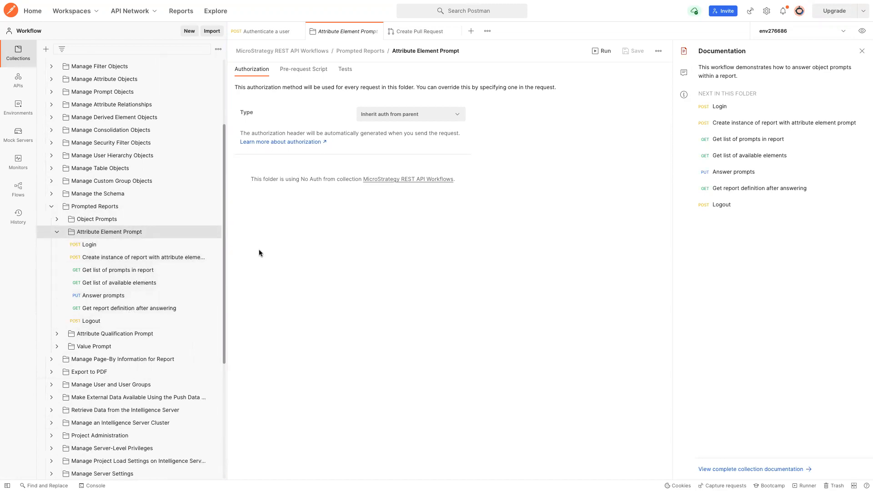